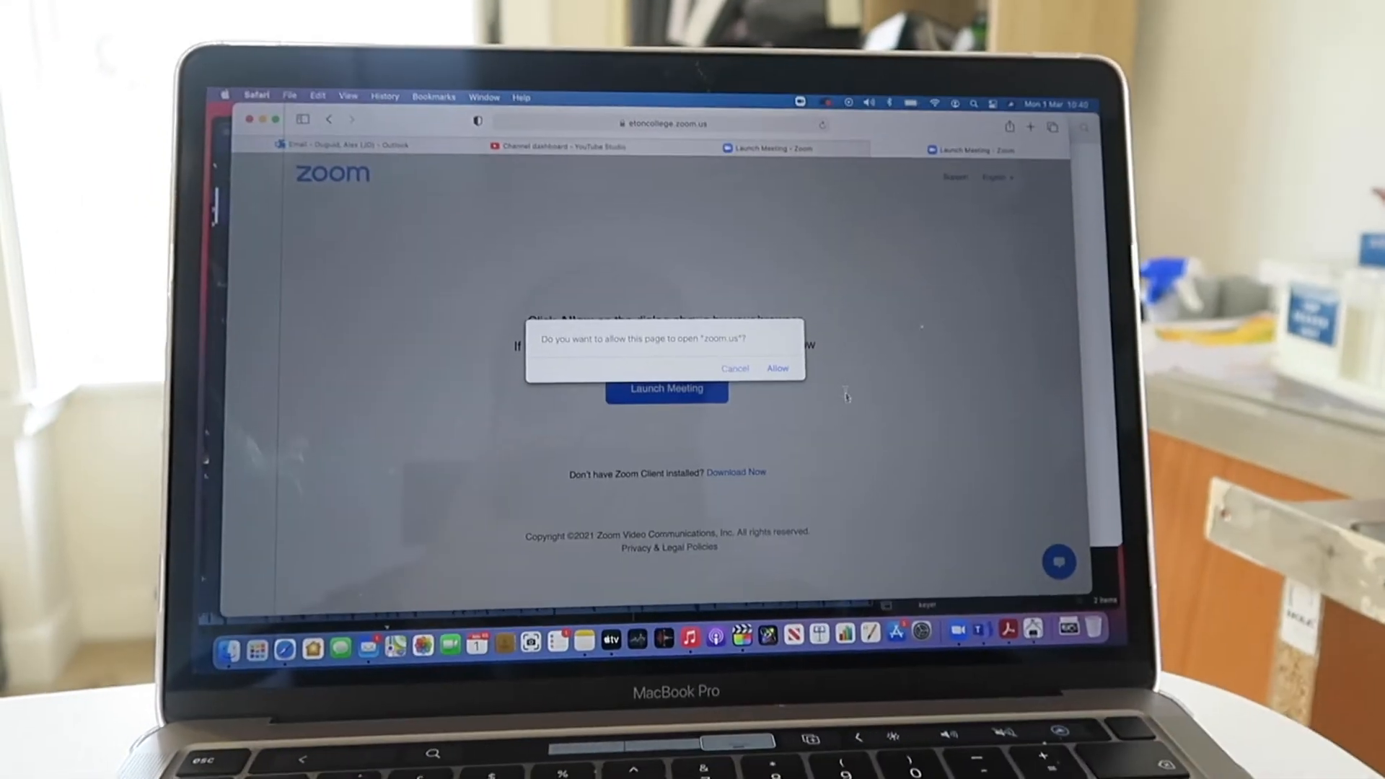
Step: Allow Safari to open zoom.us so the meeting launches in the Zoom app
{"action": "left_click", "coordinate": [776, 368]}
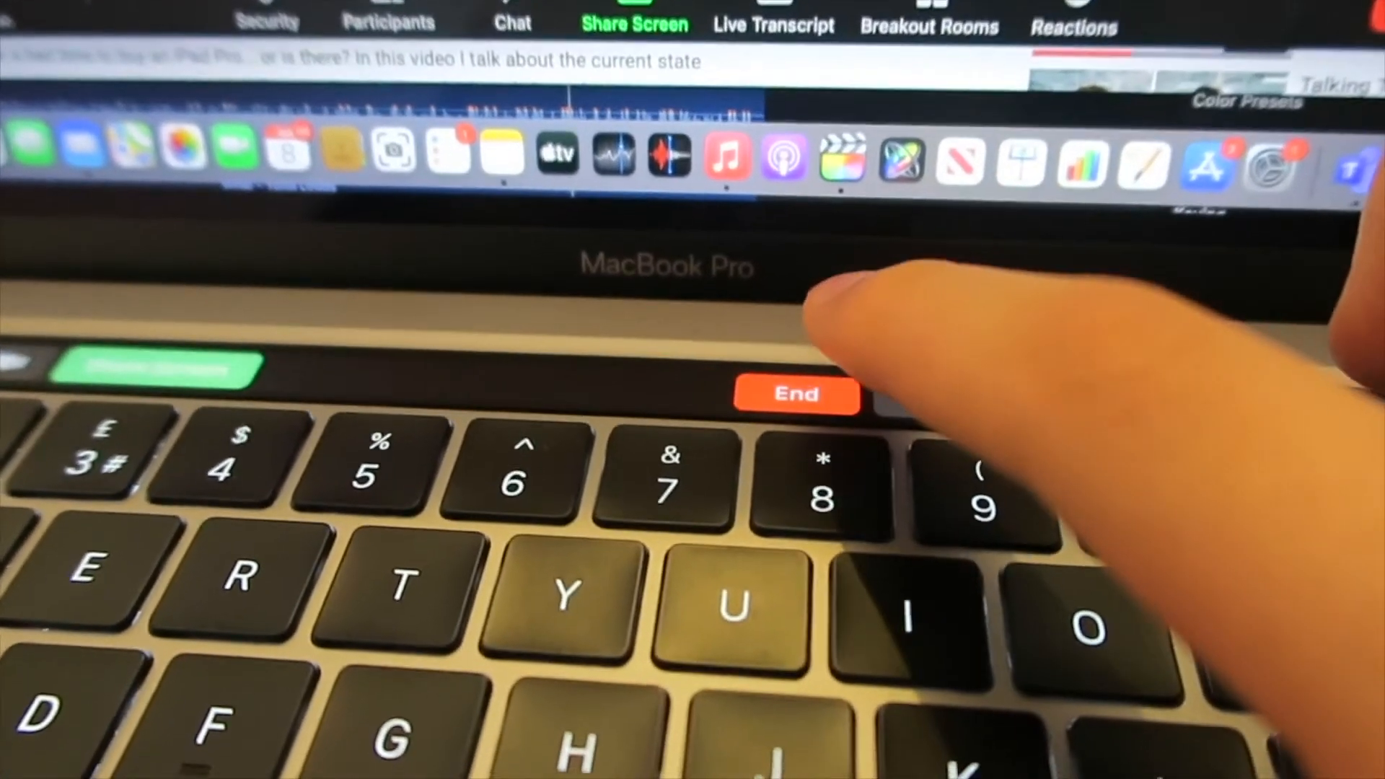
Step: End the running meeting so Zoom returns home and begins connecting to a new one
{"action": "left_click", "coordinate": [457, 186]}
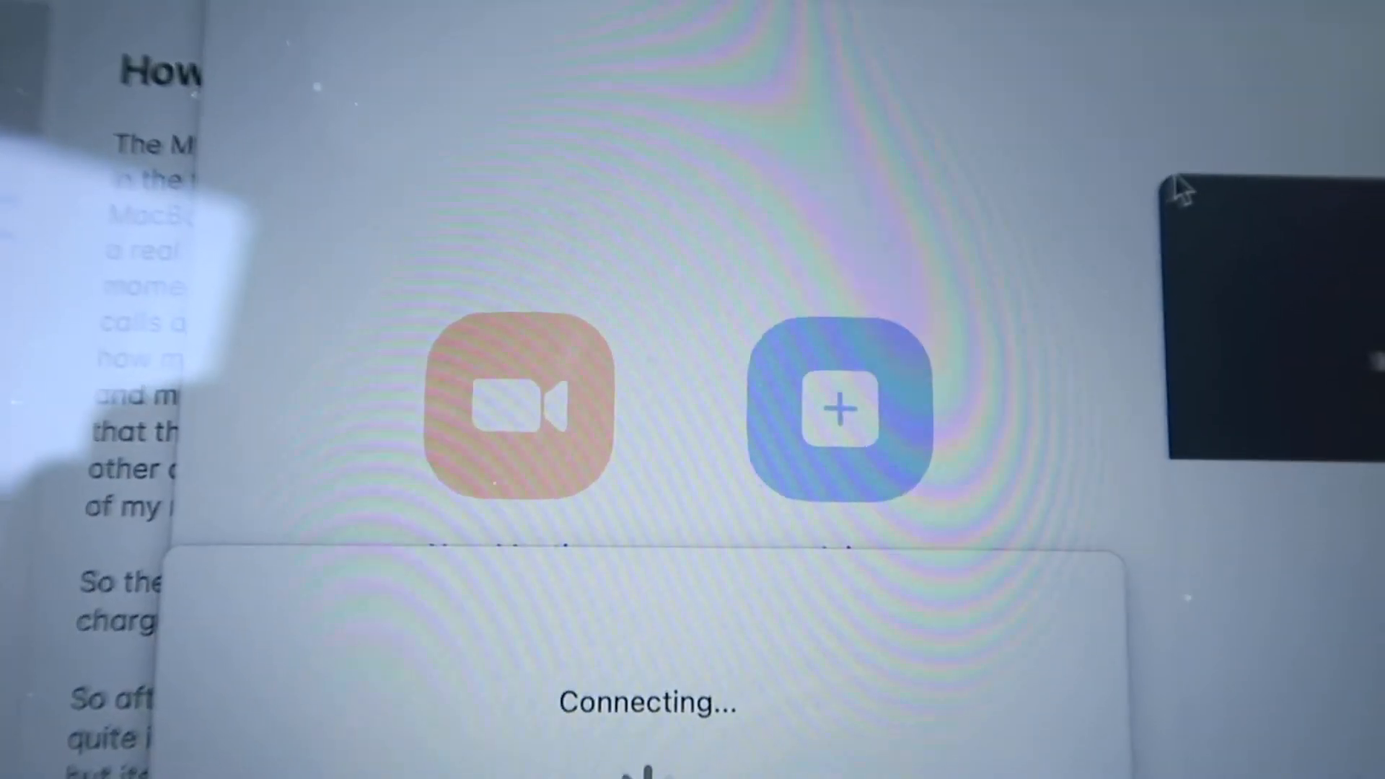
Step: Keep the new meeting running, then view battery status: 18% with zoom.us using significant energy
{"action": "left_click", "coordinate": [508, 137]}
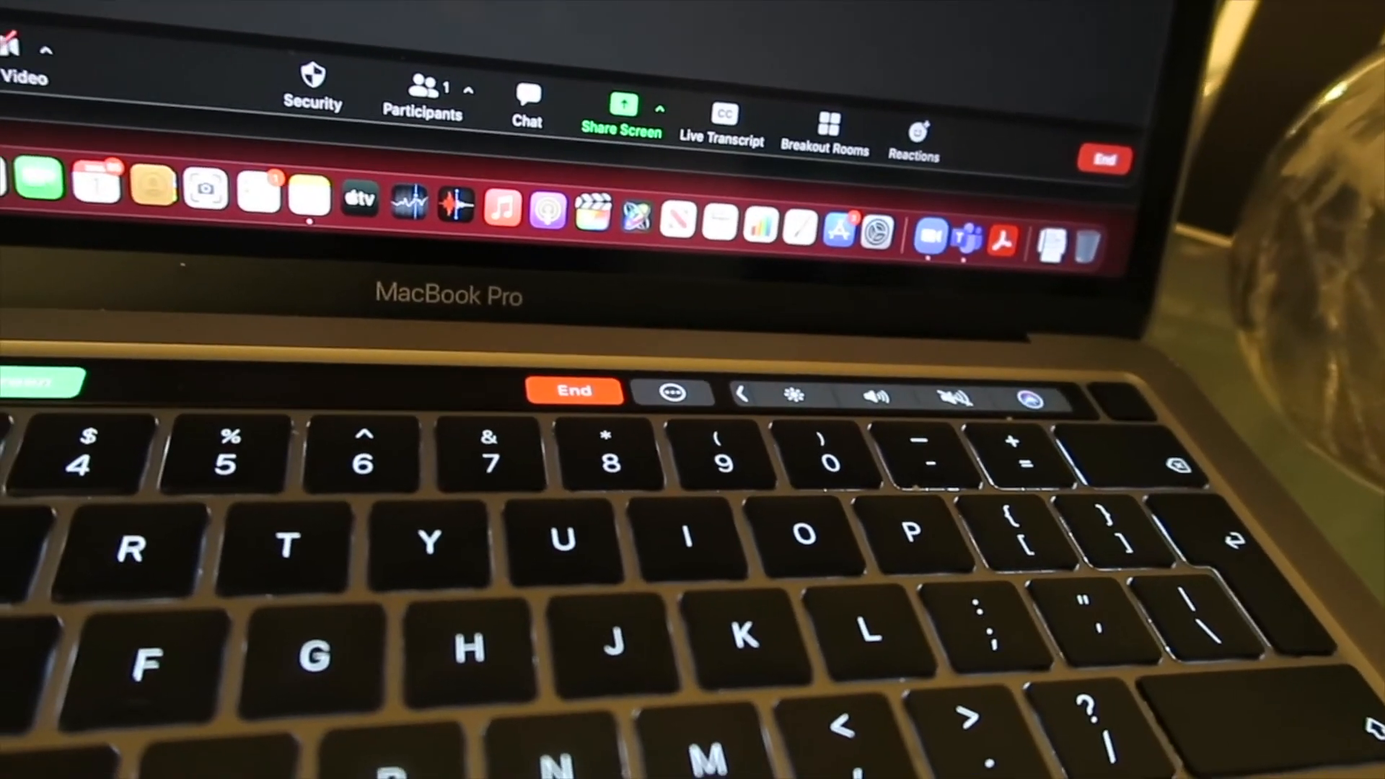
{"action": "left_click", "coordinate": [212, 388]}
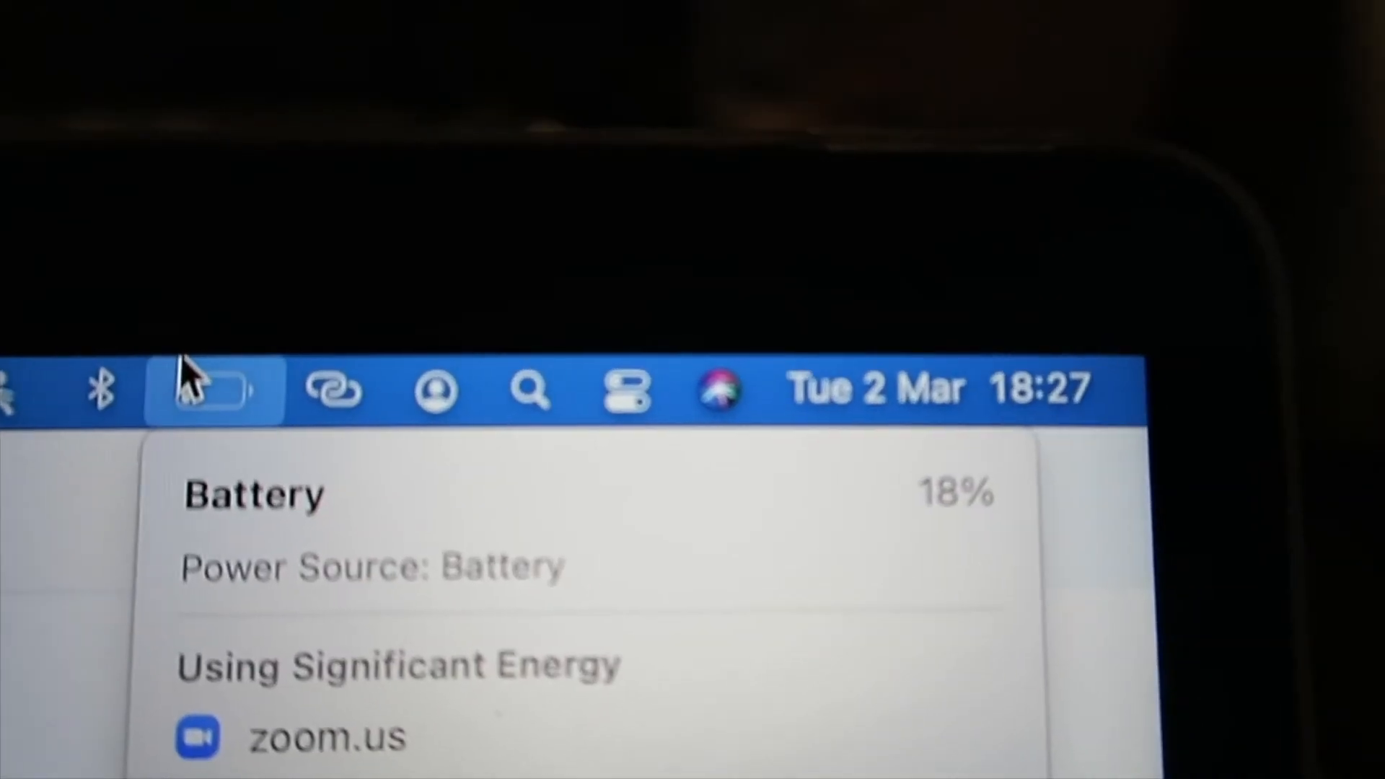